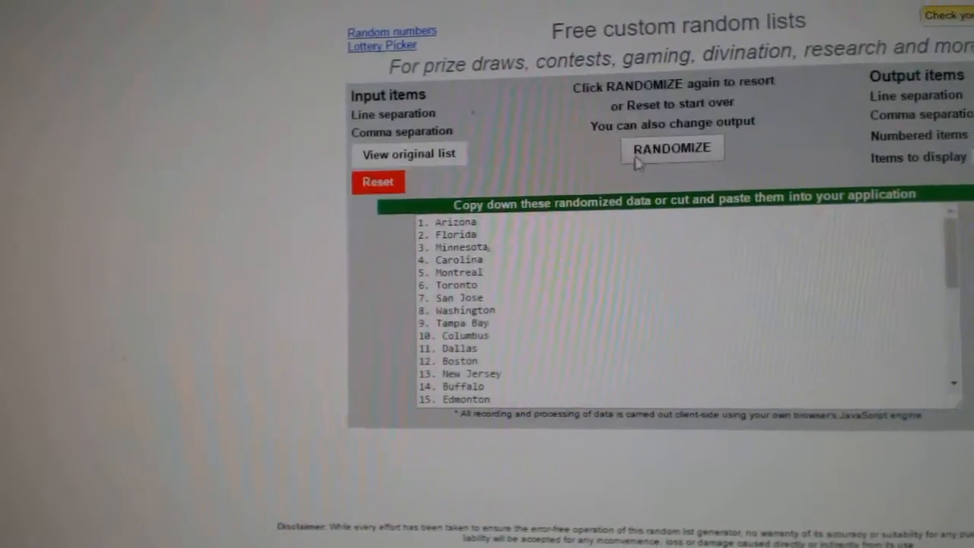
- Reshuffle the team-name list with RANDOMIZE and copy the shuffled output
left_click(671, 147)
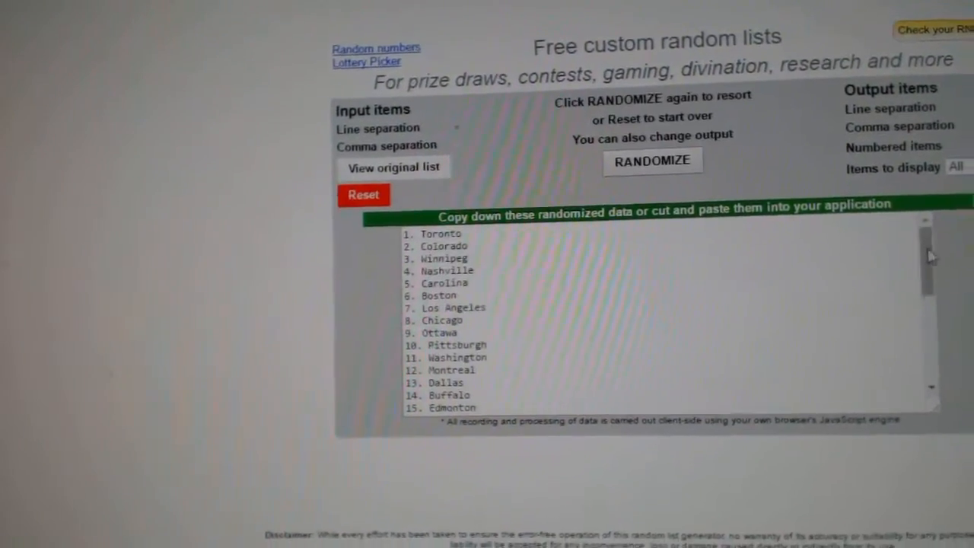
right_click(449, 252)
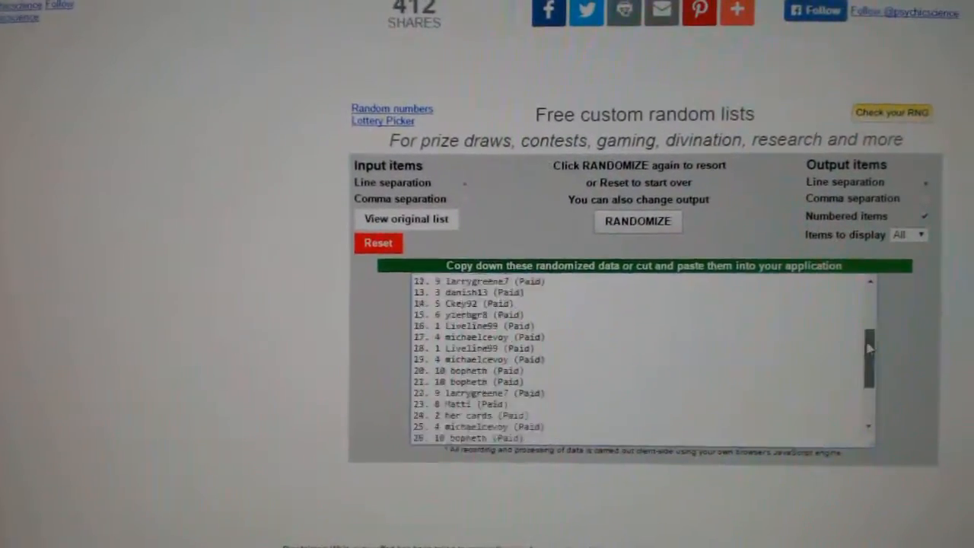
- Reshuffle the paid-participant list with RANDOMIZE and copy the shuffled results
left_click(637, 223)
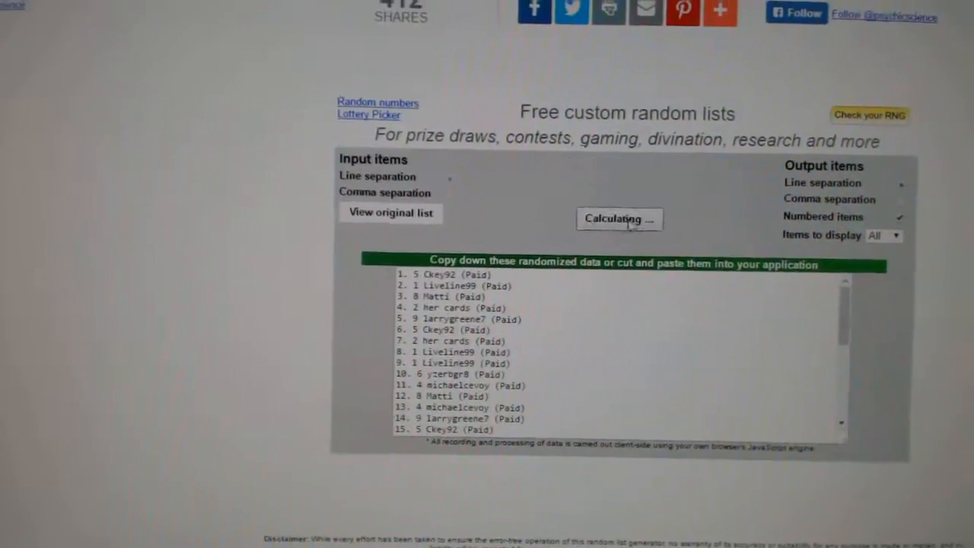
left_click(618, 219)
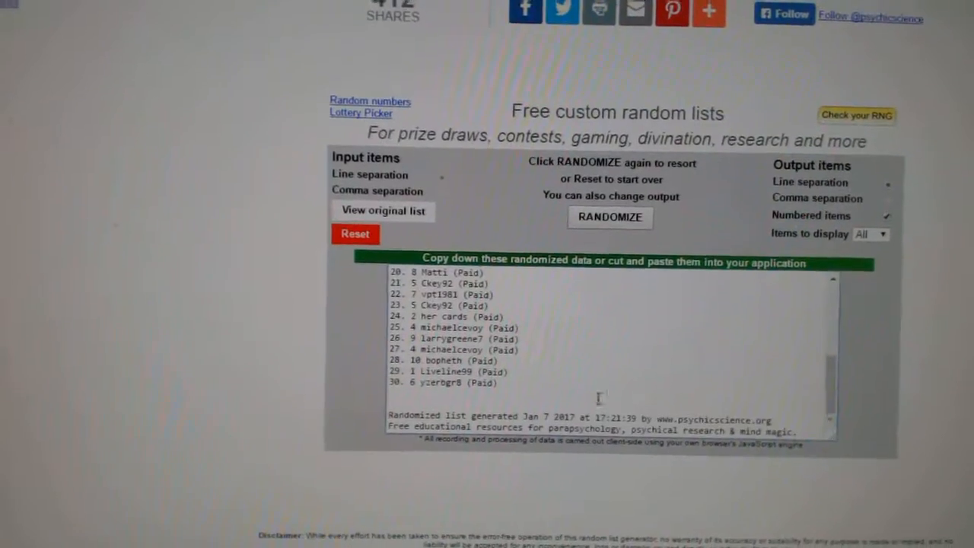
right_click(533, 358)
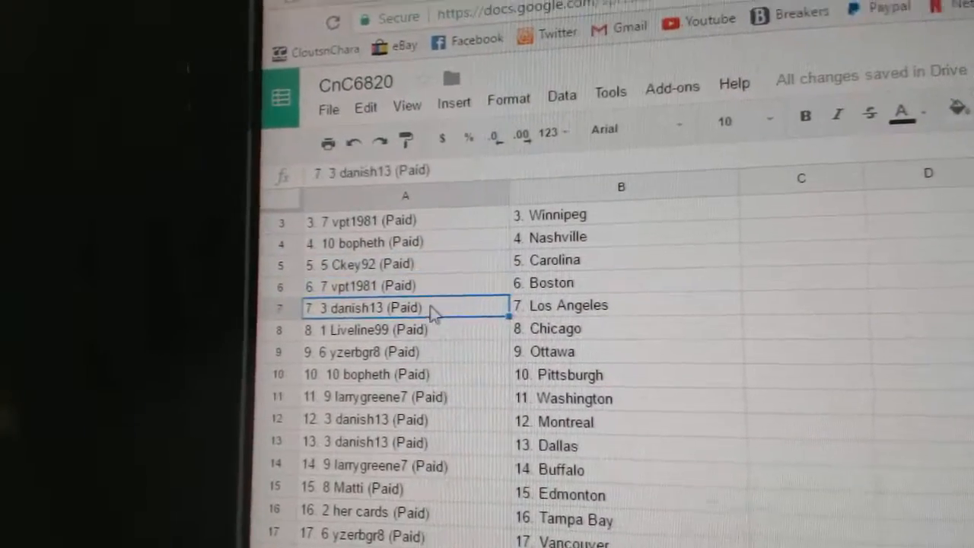
- Review the CnC6820 sheet's 30 participant-team pairings, checking entries such as the one matched with Philadelphia
scroll("down", 3)
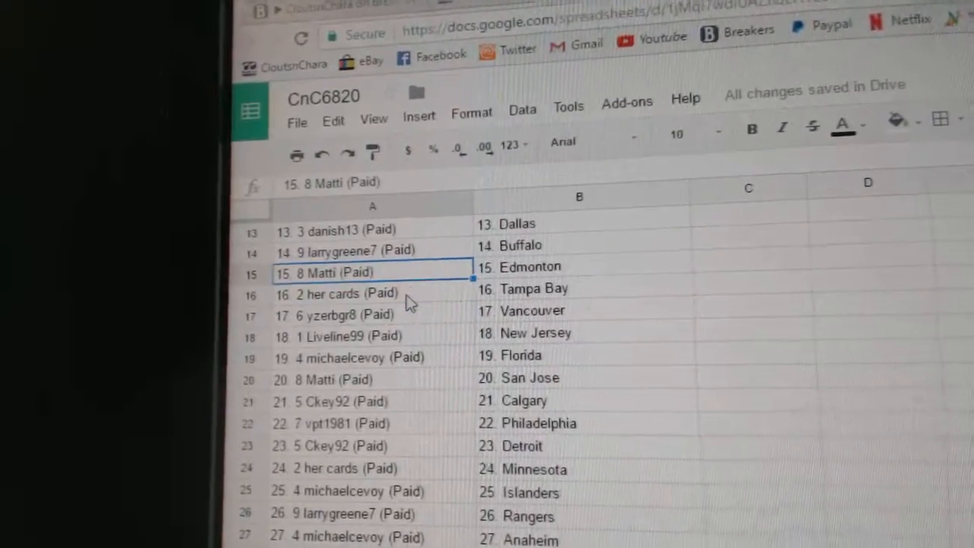
left_click(365, 295)
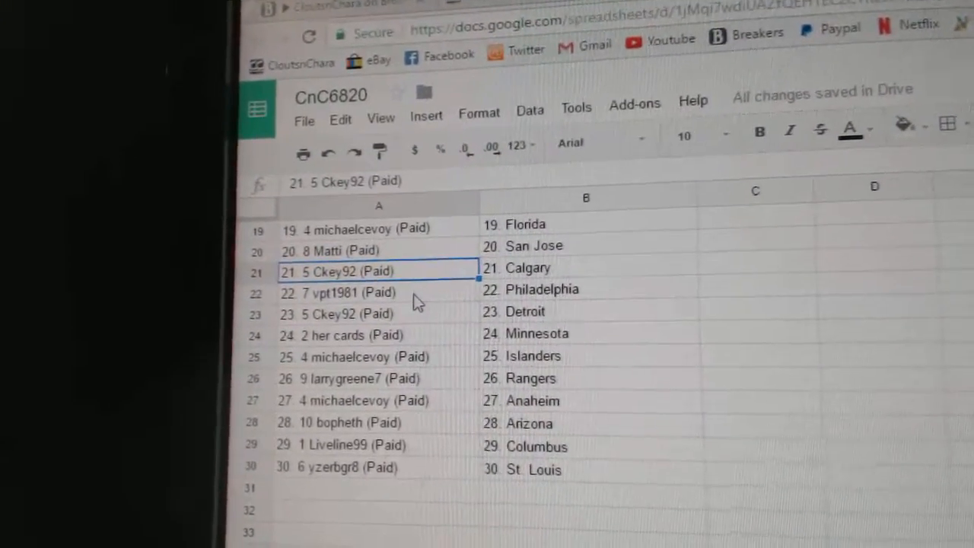
left_click(350, 293)
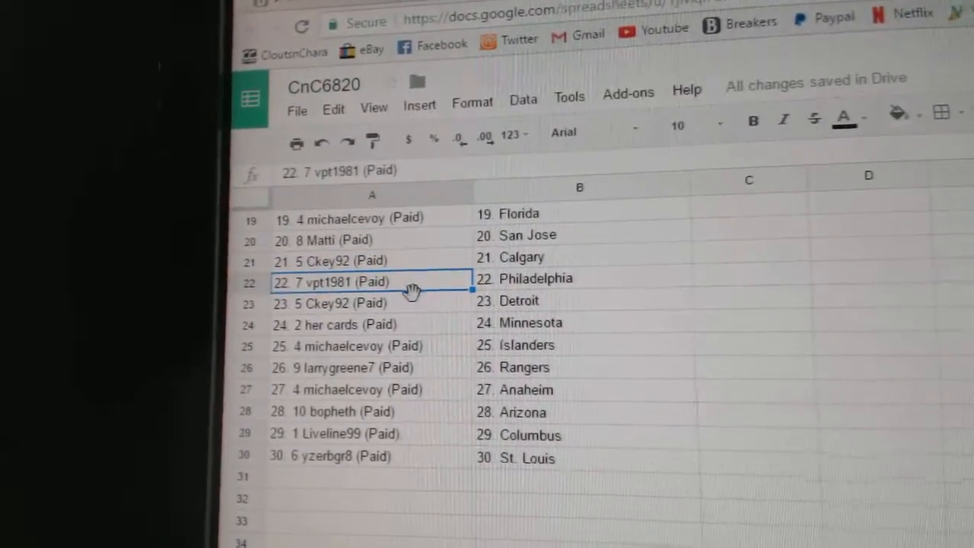